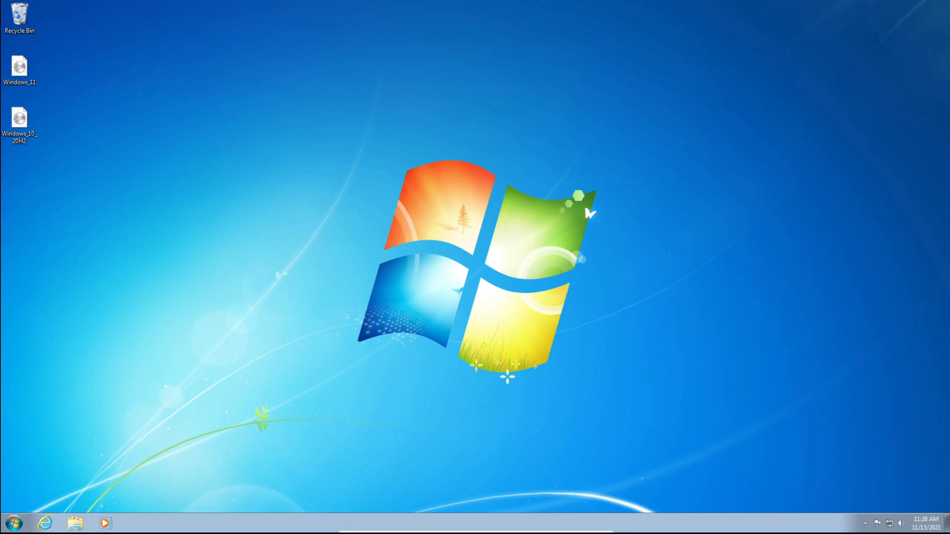
mouse_move(50, 88)
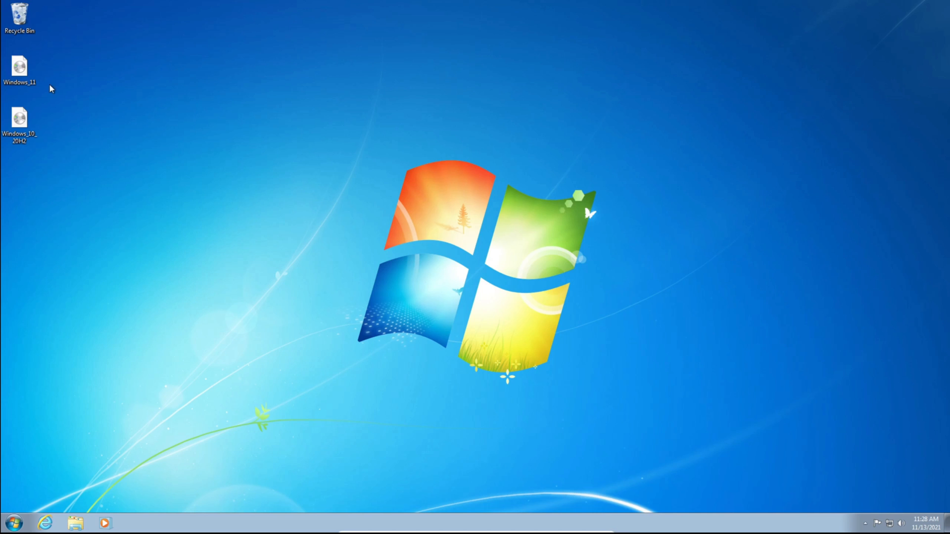
Step: Extract Windows_11.iso with 7-Zip into a Windows_11 folder on the desktop
left_click(20, 66)
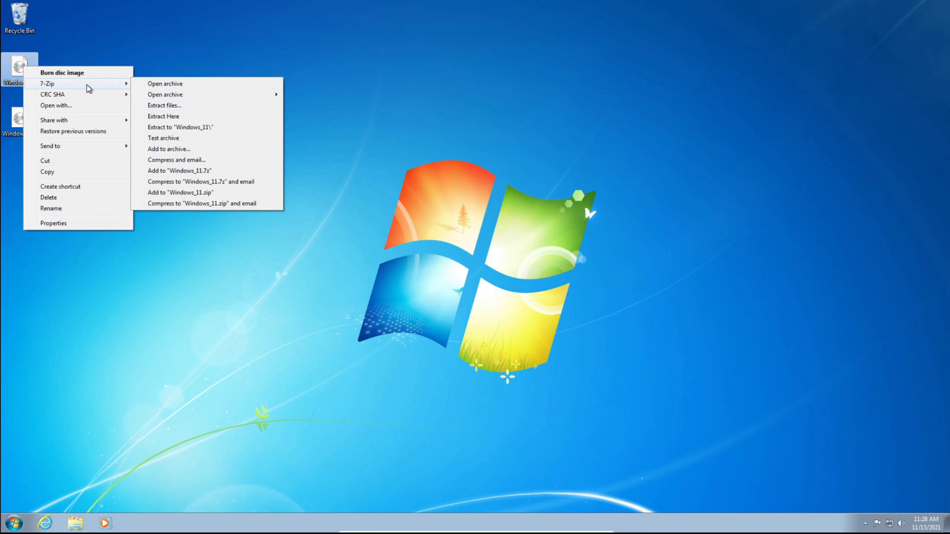
mouse_move(163, 105)
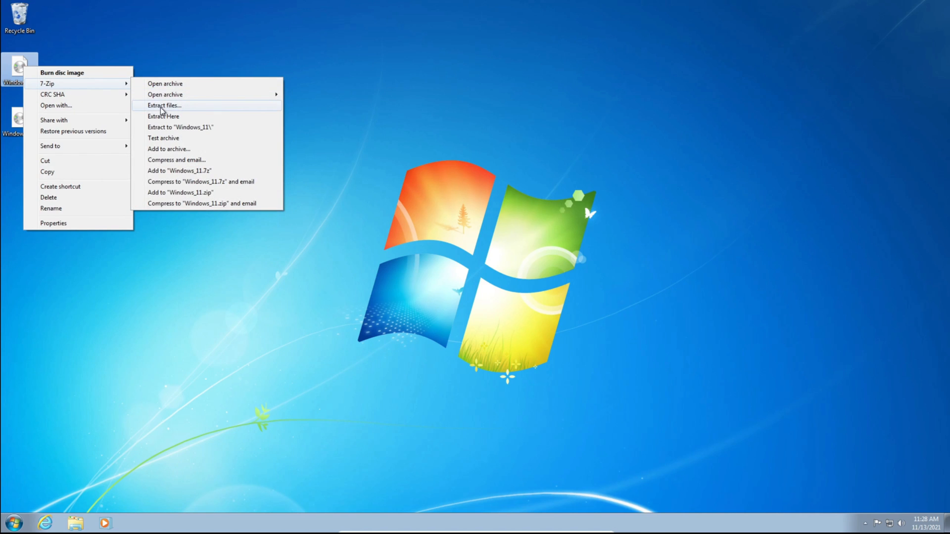
left_click(163, 105)
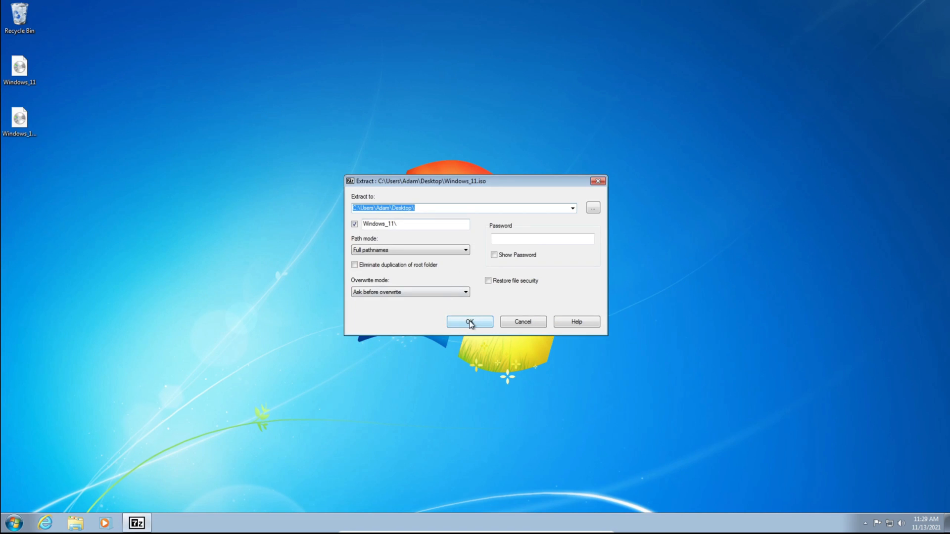
left_click(469, 321)
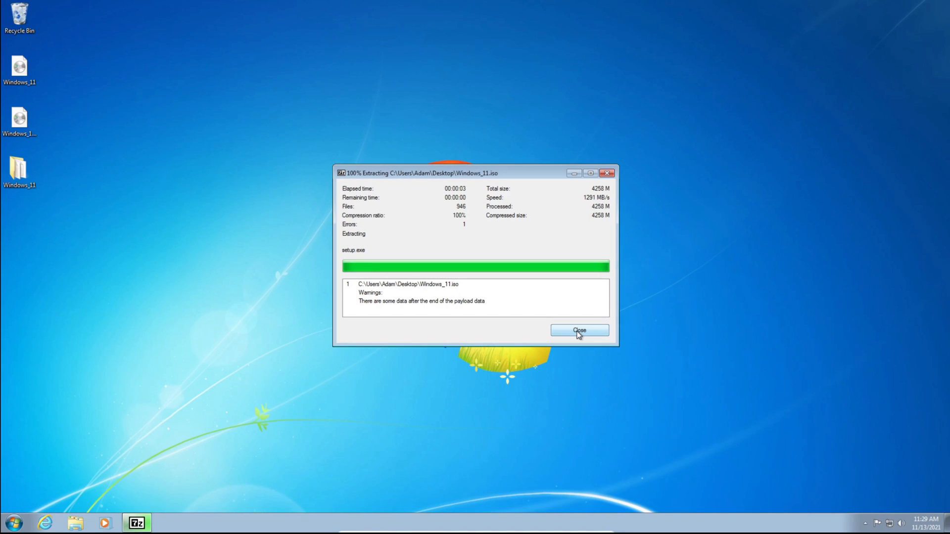
left_click(579, 330)
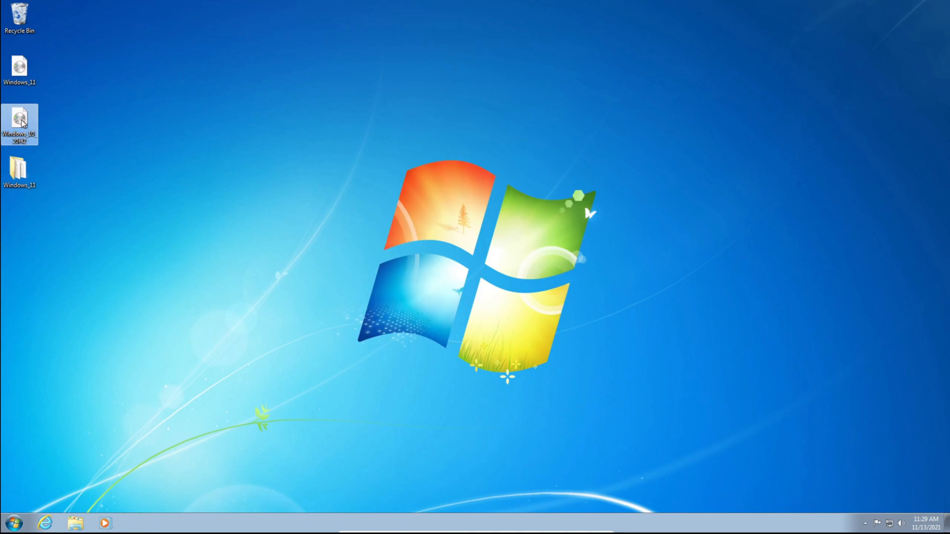
mouse_move(19, 121)
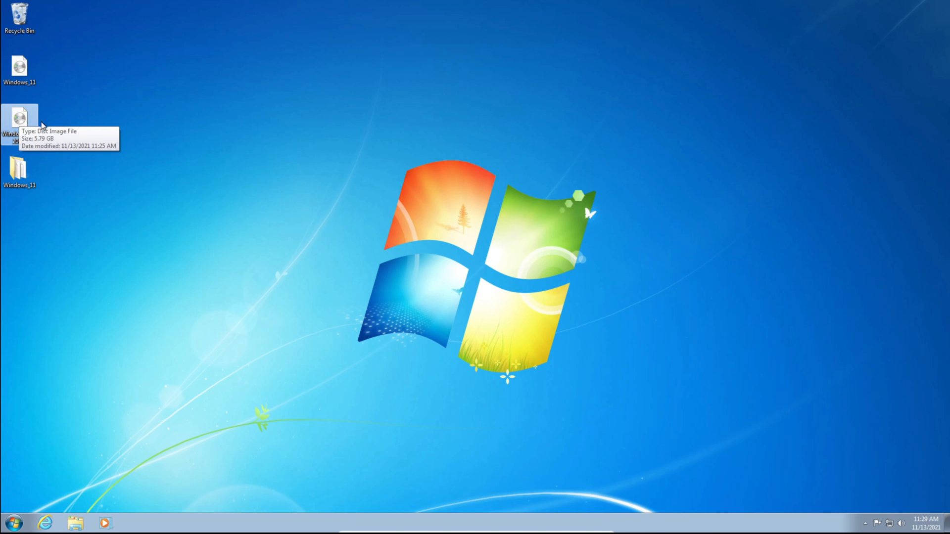
Step: Extract Windows_10_20H2.iso with 7-Zip into a Windows_10_20H2 folder on the desktop
right_click(20, 117)
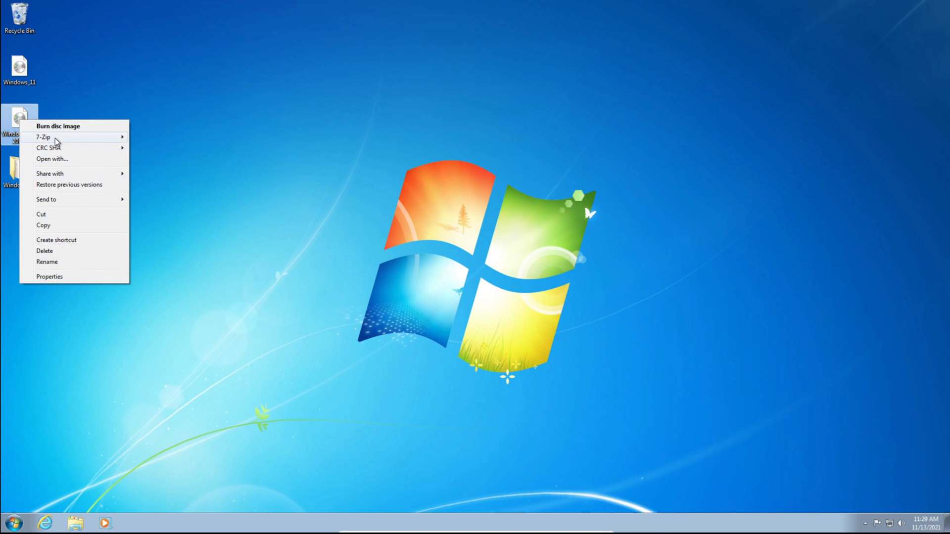
mouse_move(42, 137)
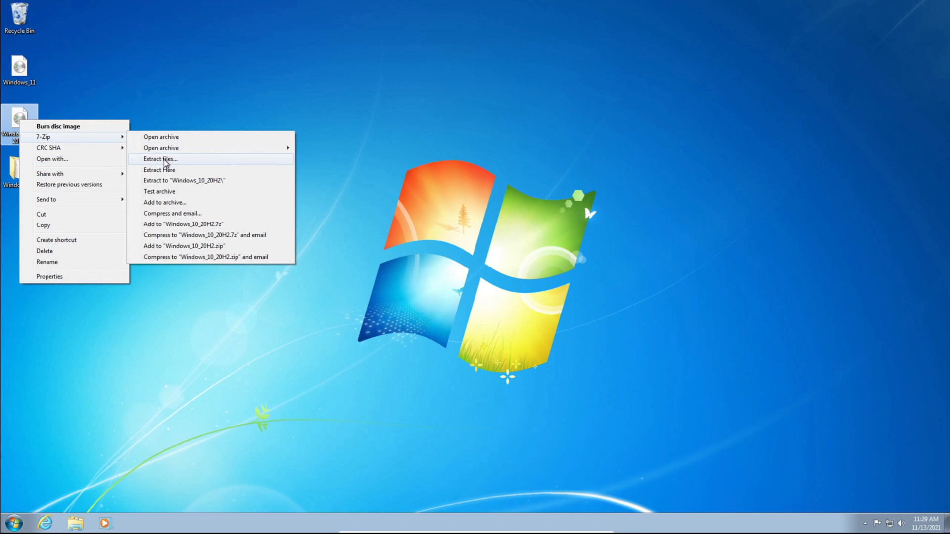
left_click(161, 158)
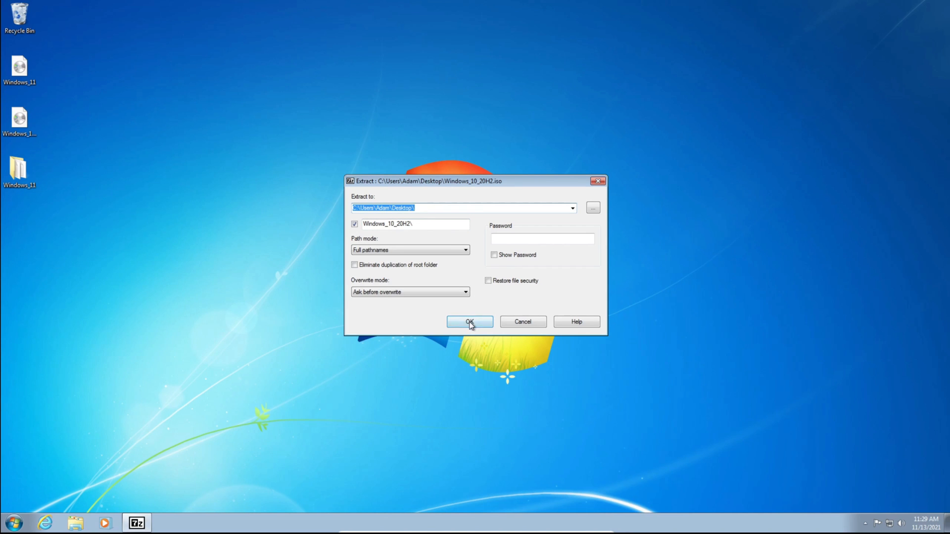
left_click(469, 321)
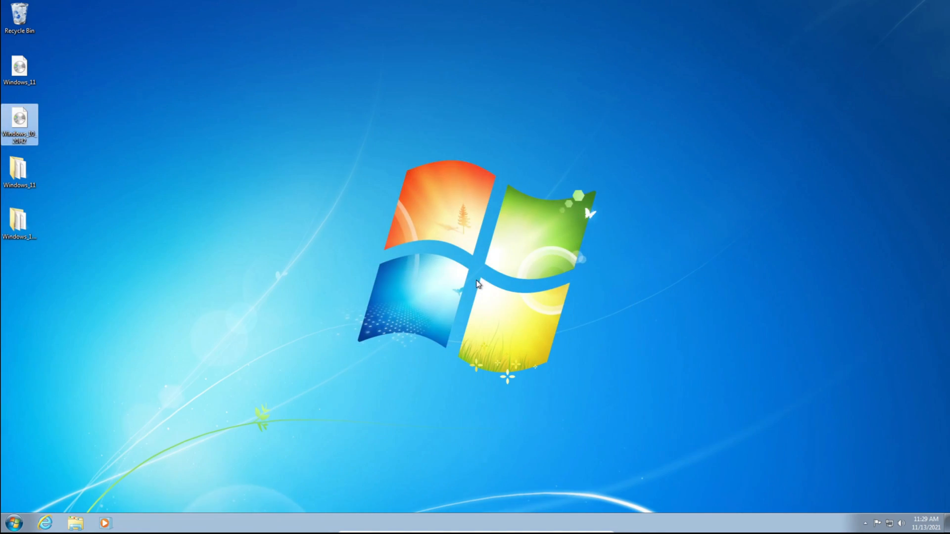
Step: Go into the extracted Windows_11 folder's sources subfolder
left_click(20, 172)
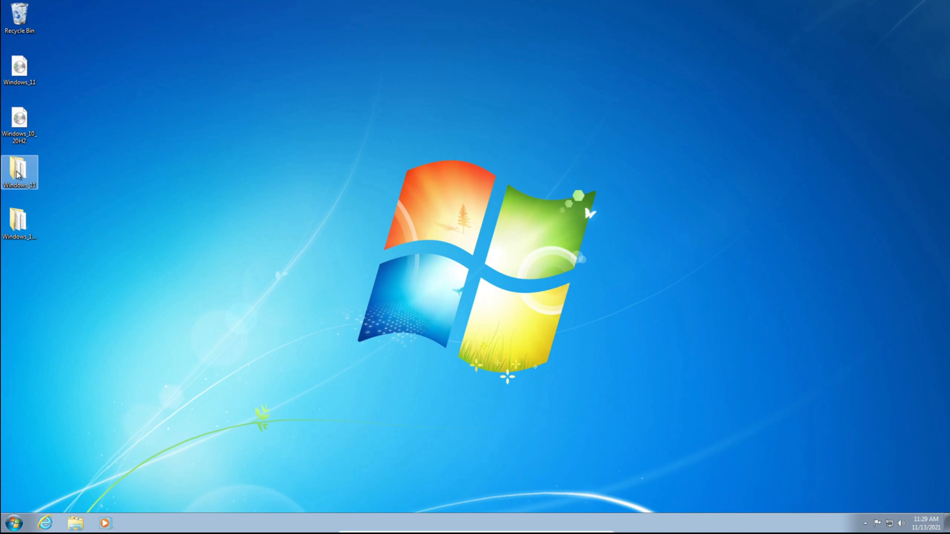
double_click(20, 171)
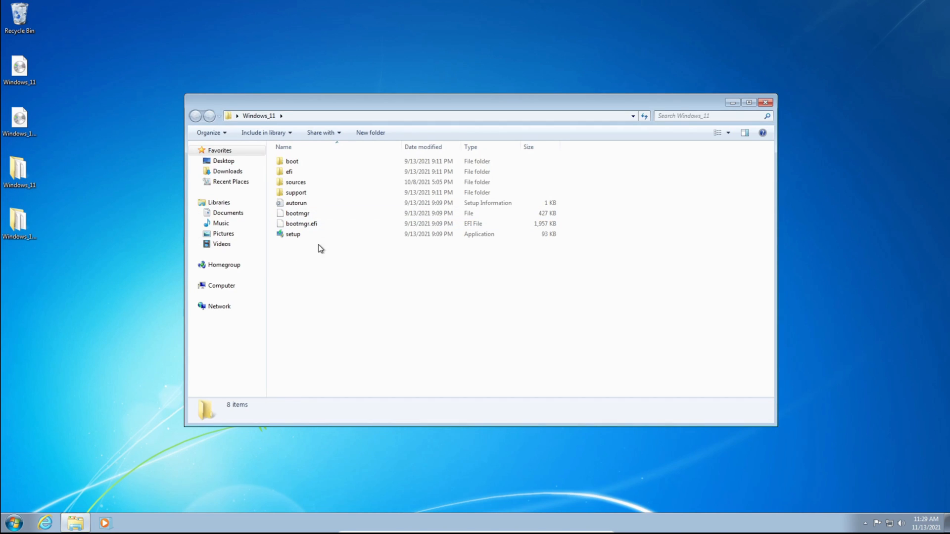
left_click(296, 182)
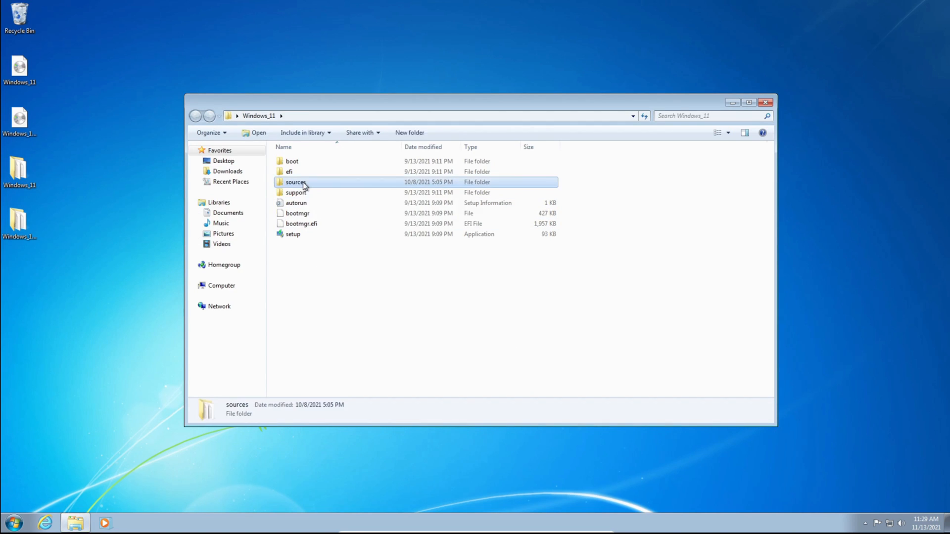
double_click(295, 182)
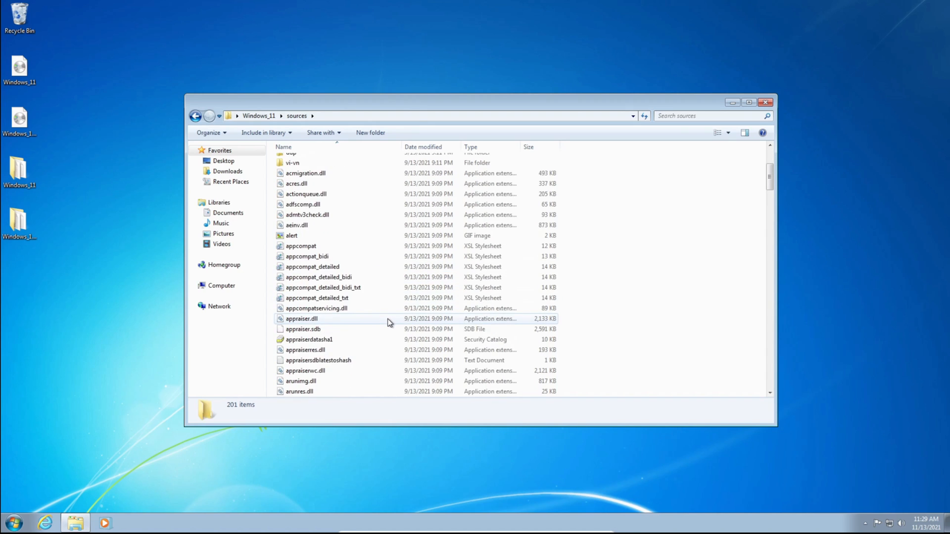
Step: Copy install.esd to the clipboard and close the Windows 11 sources window
scroll("down", 3)
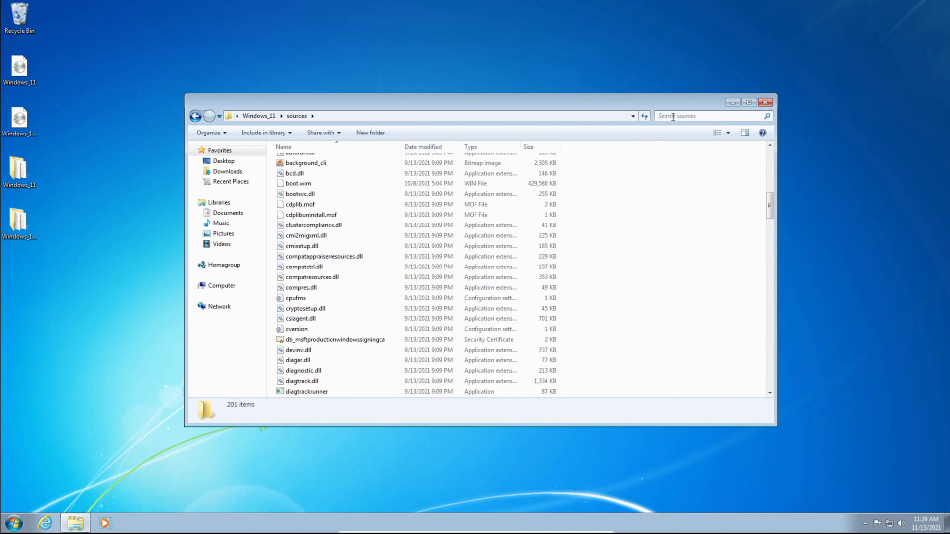
scroll("down", 3)
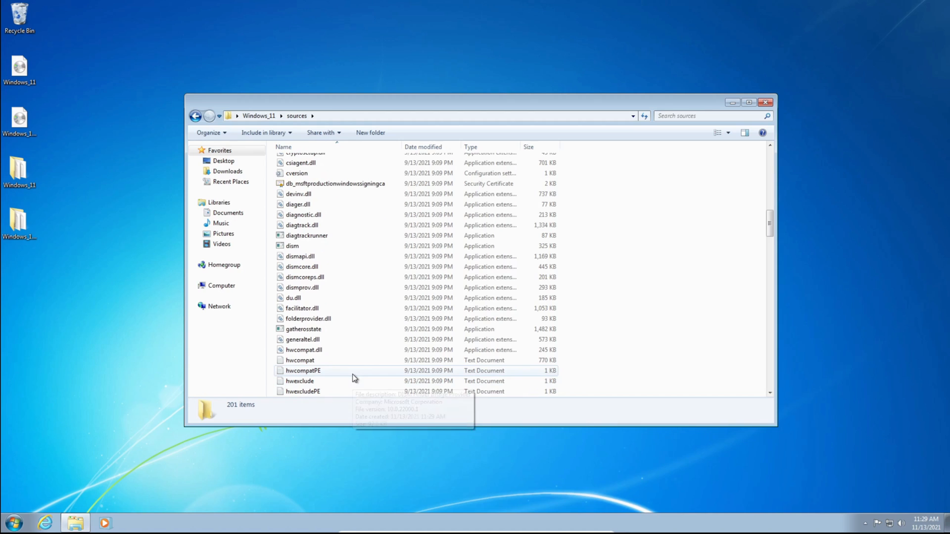
scroll("down", 3)
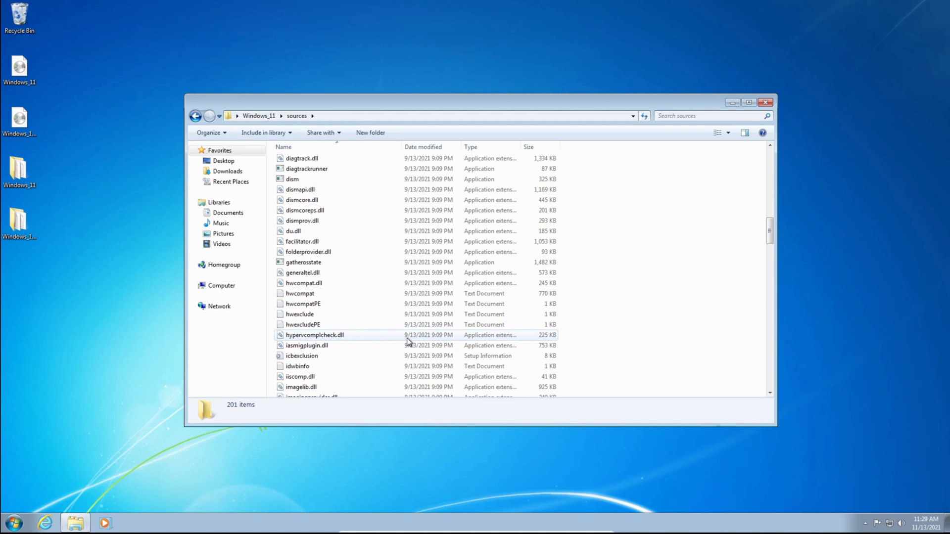
scroll("down", 3)
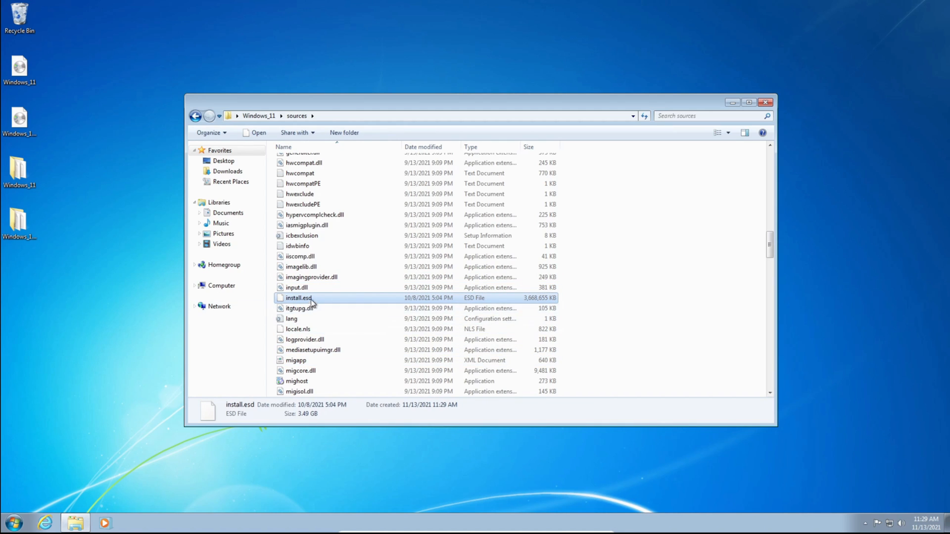
right_click(298, 298)
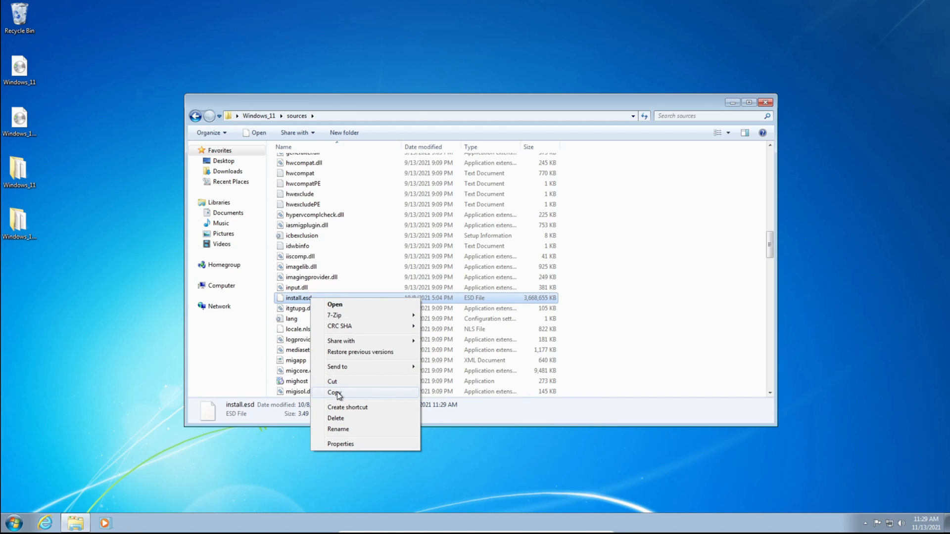
left_click(336, 393)
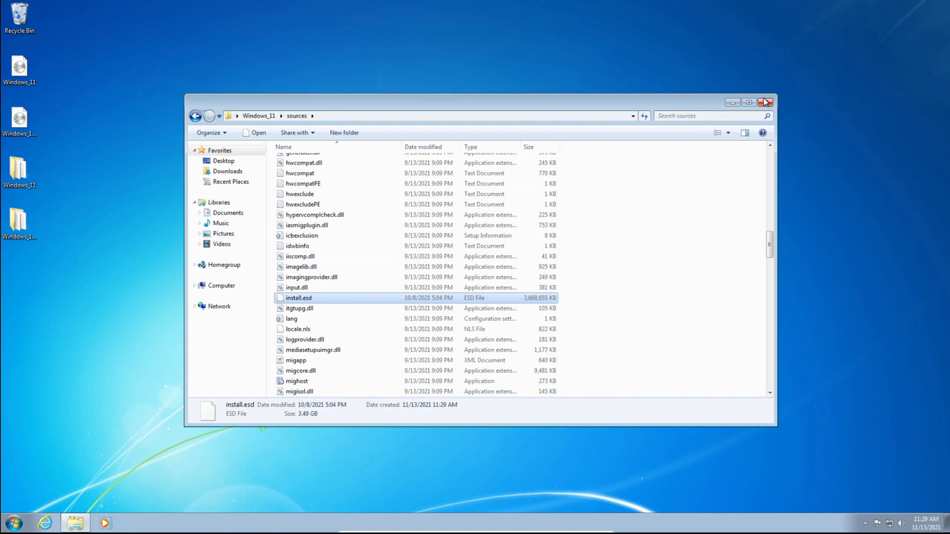
left_click(766, 102)
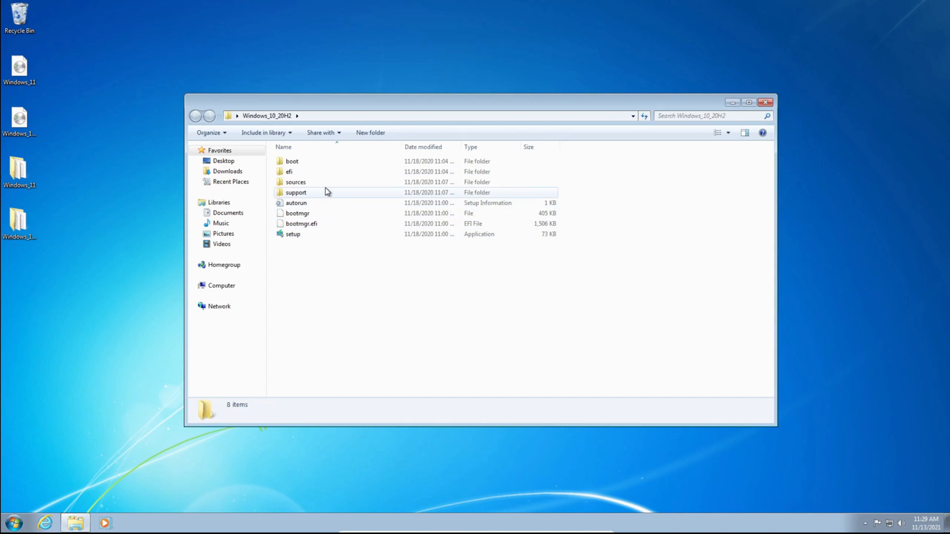
Step: Find install.wim in the Windows 10 sources folder and delete it to the Recycle Bin
double_click(296, 182)
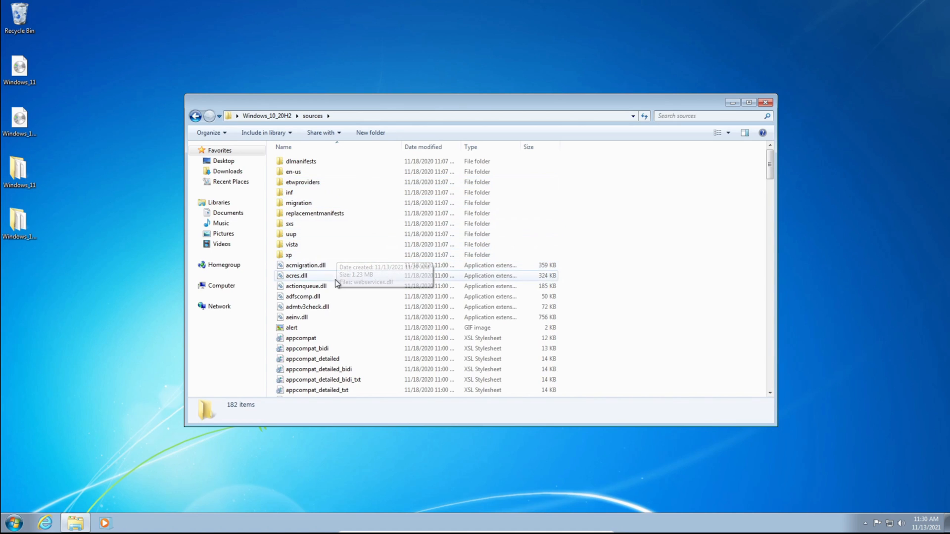
scroll("down", 3)
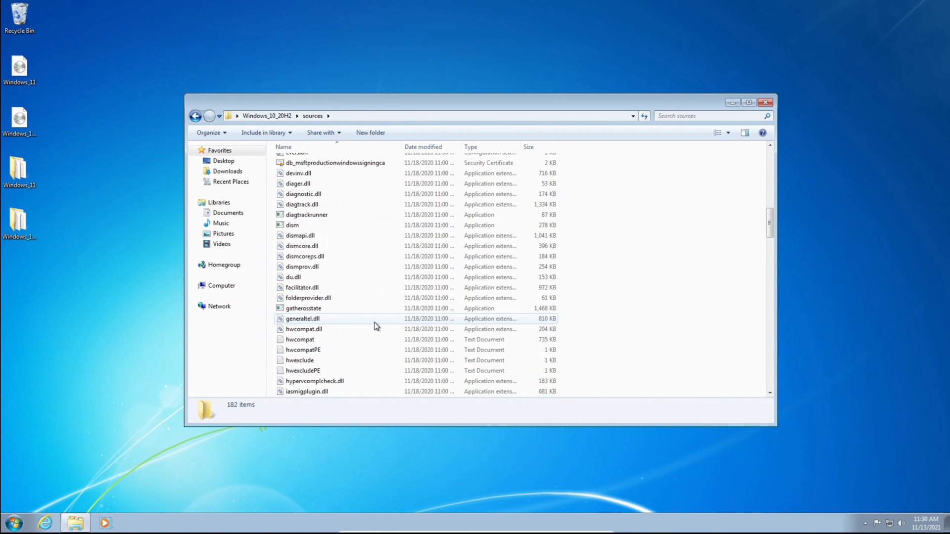
scroll("down", 3)
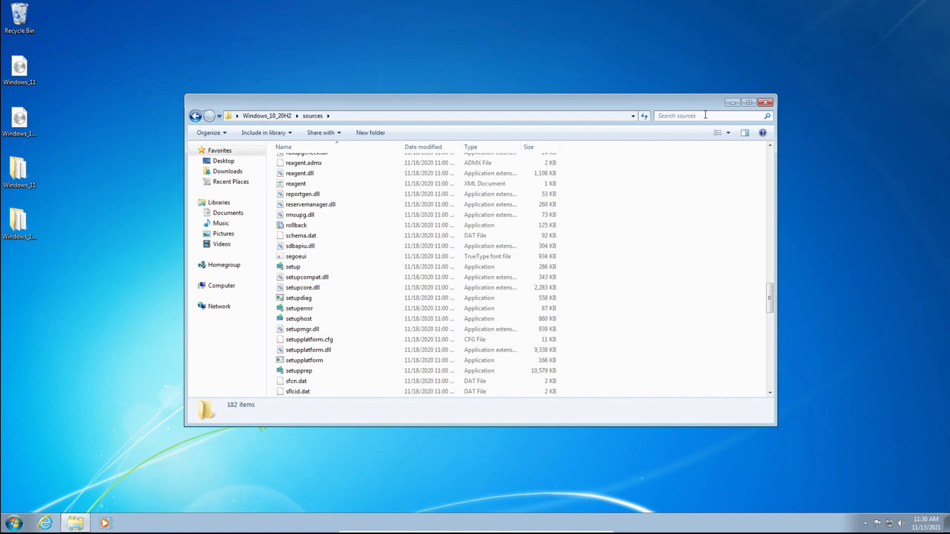
left_click(697, 115)
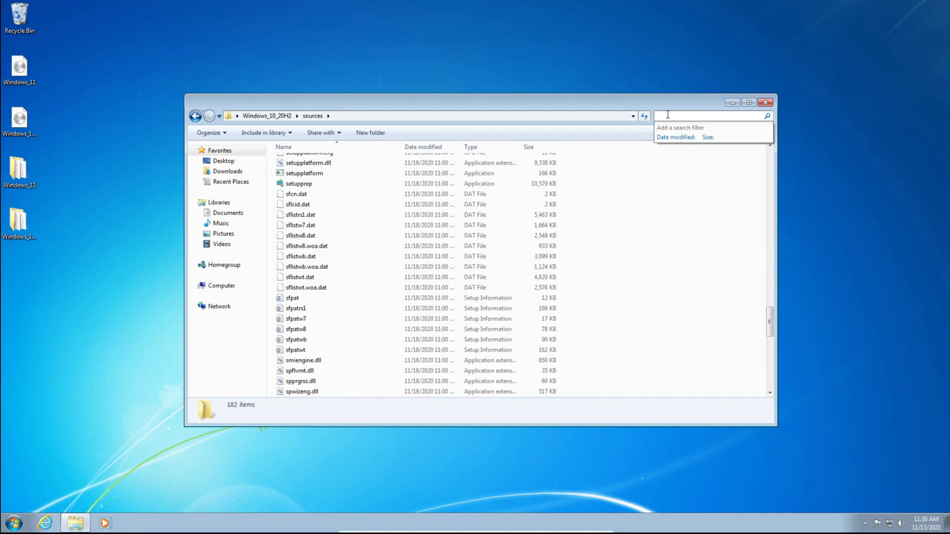
type("install.wim")
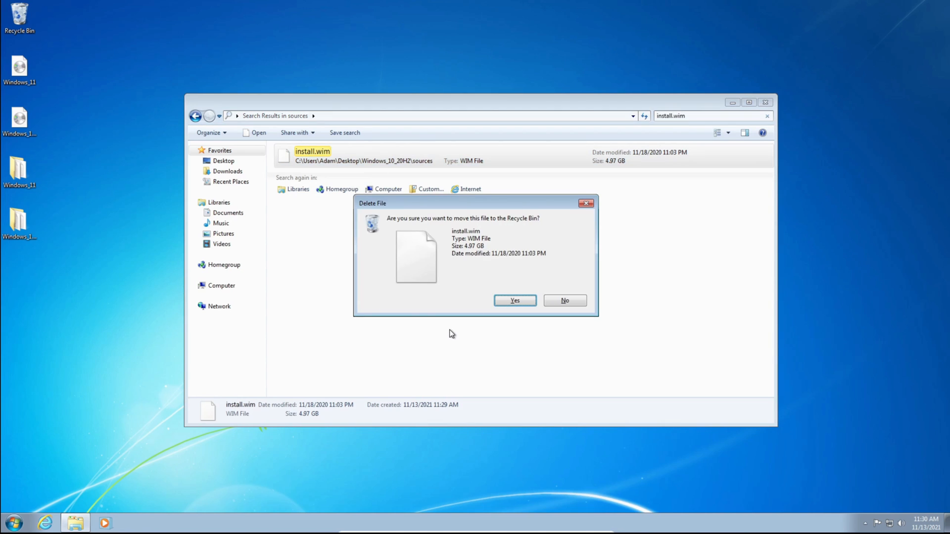
left_click(513, 301)
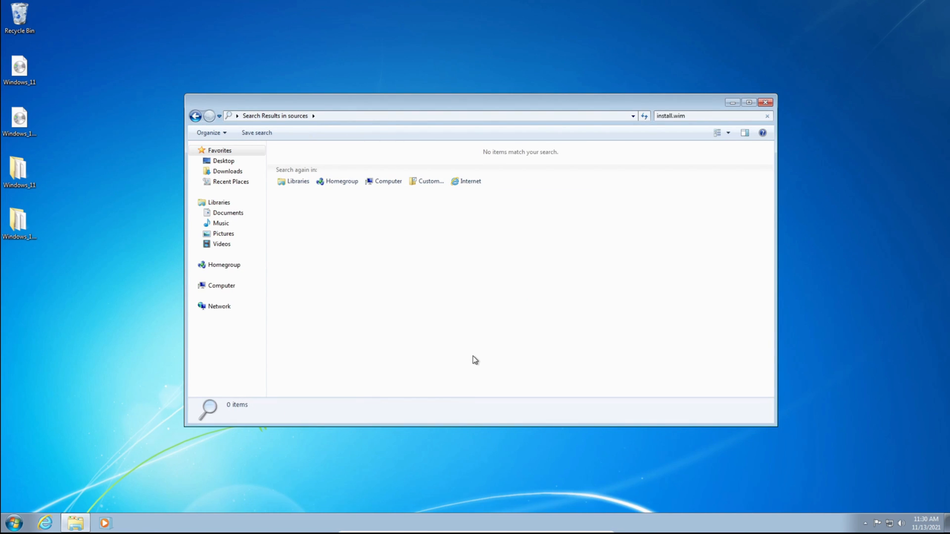
left_click(196, 116)
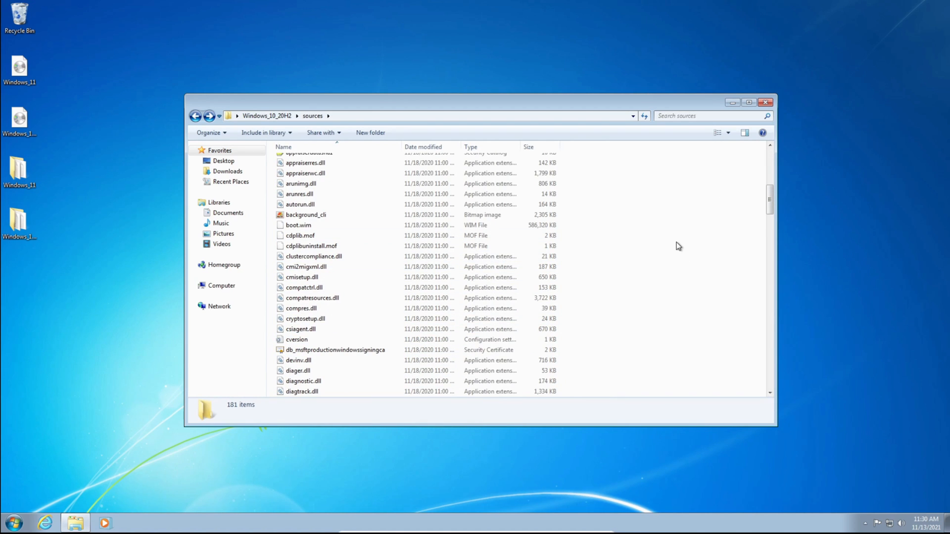
Step: Paste the Windows 11 install.esd into sources and go up to Windows_10_20H2
right_click(677, 246)
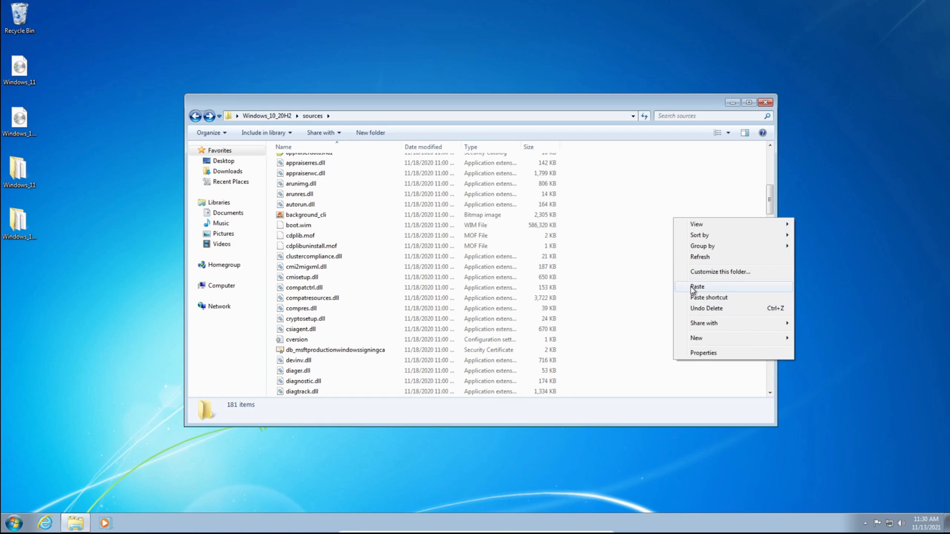
left_click(698, 287)
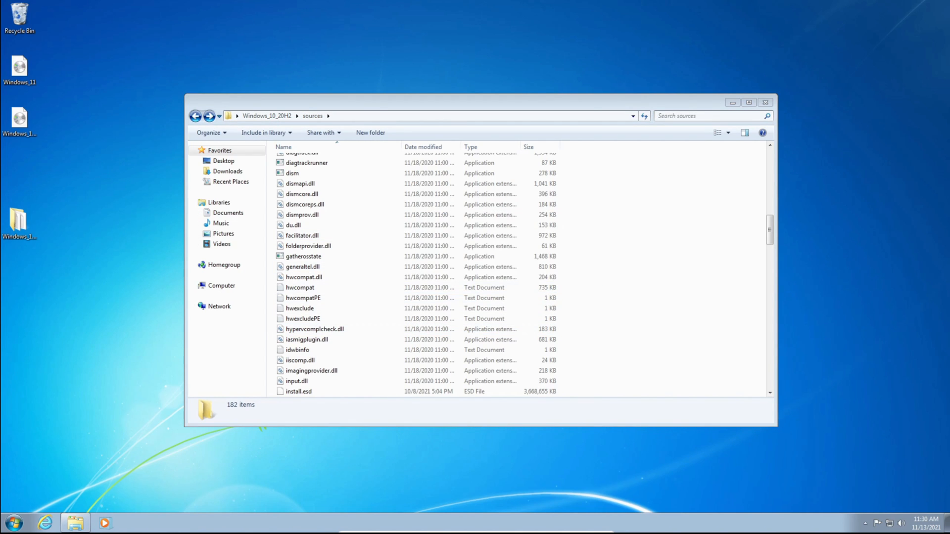
left_click(209, 116)
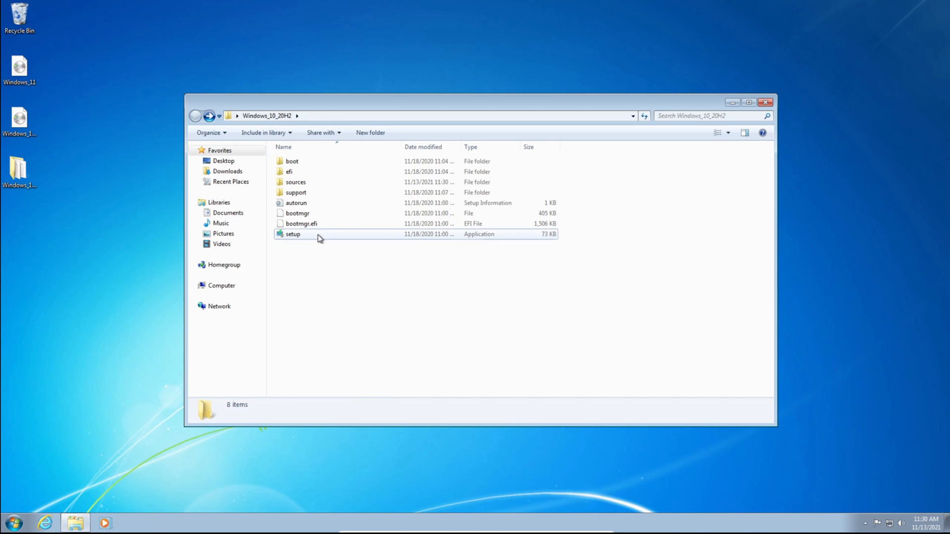
Step: Launch setup from Windows_10_20H2 and choose Not right now for downloading updates
left_click(293, 234)
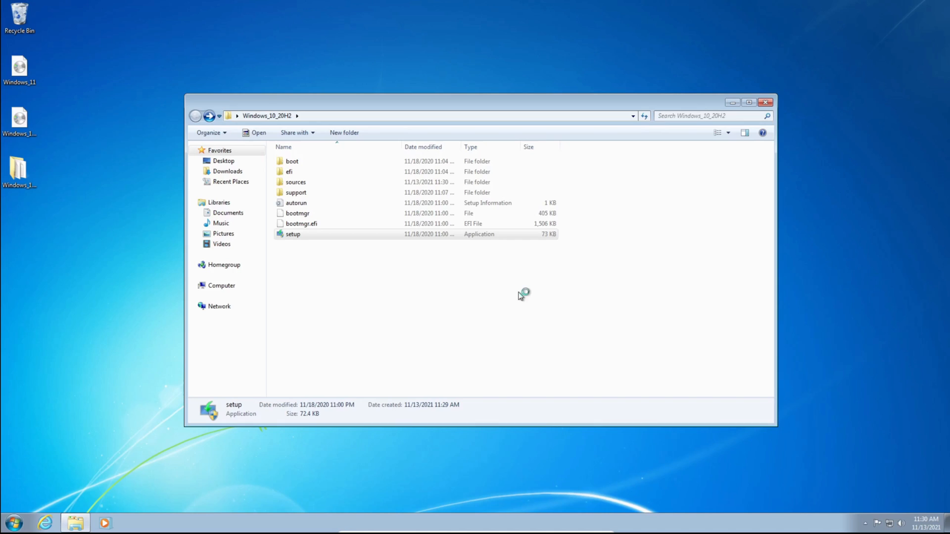
double_click(293, 233)
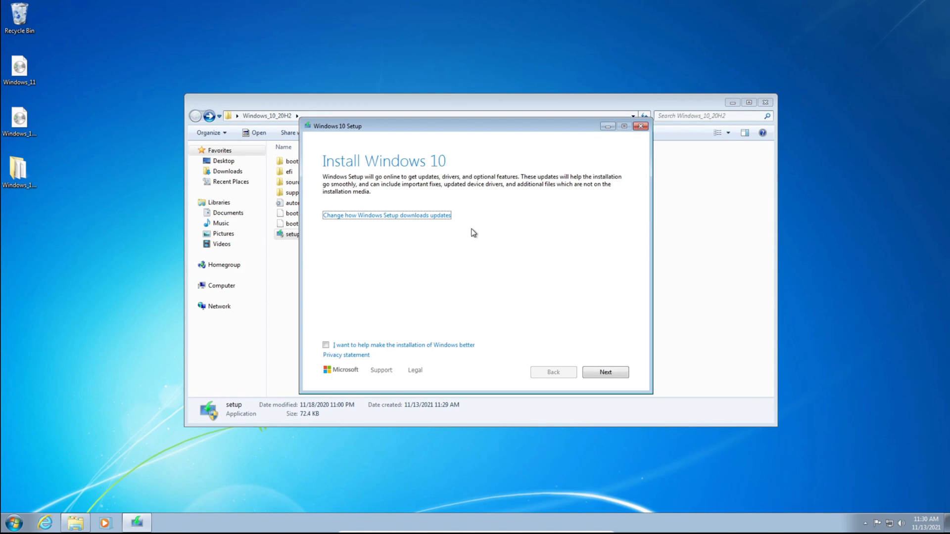
mouse_move(470, 290)
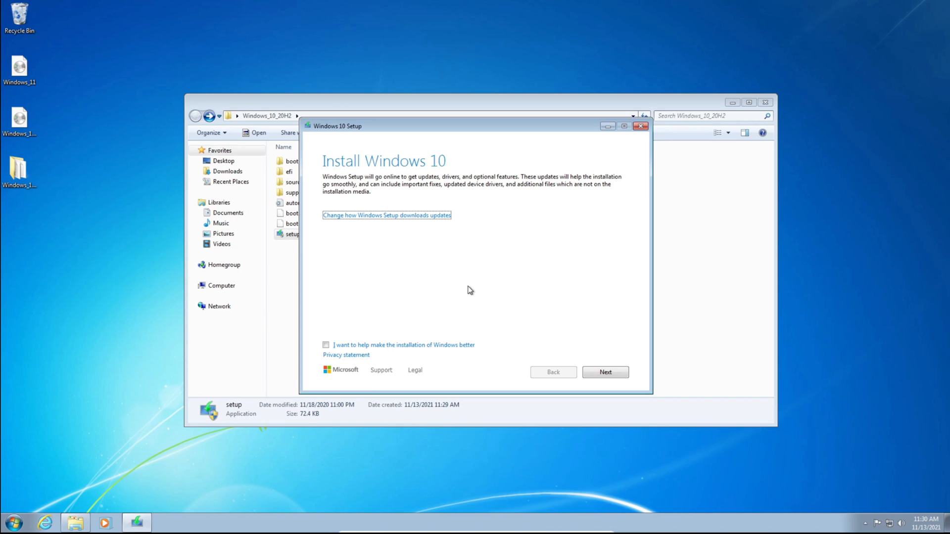
mouse_move(385, 244)
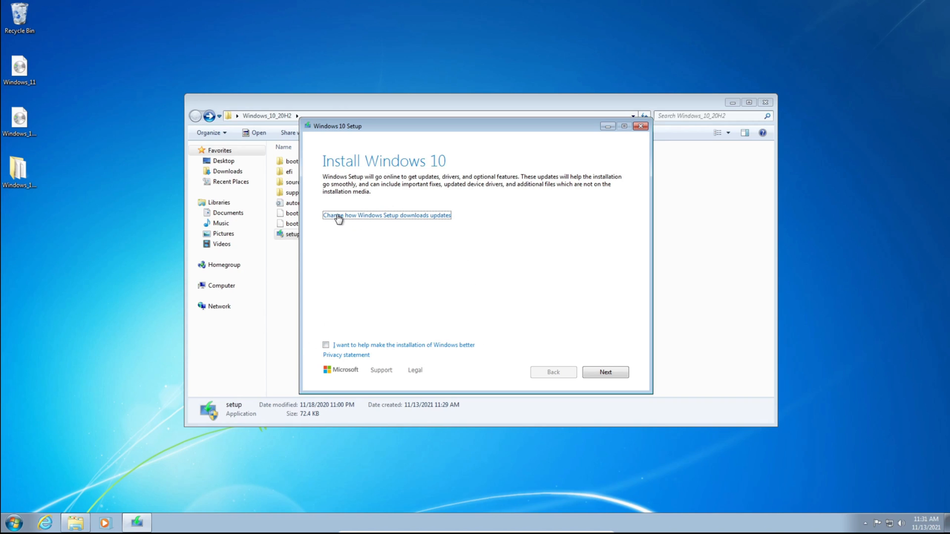
left_click(387, 215)
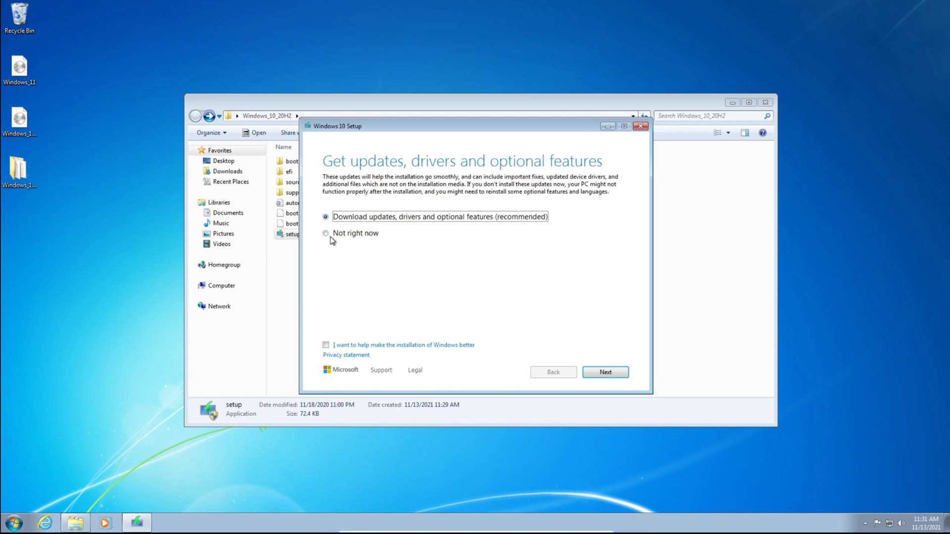
left_click(326, 234)
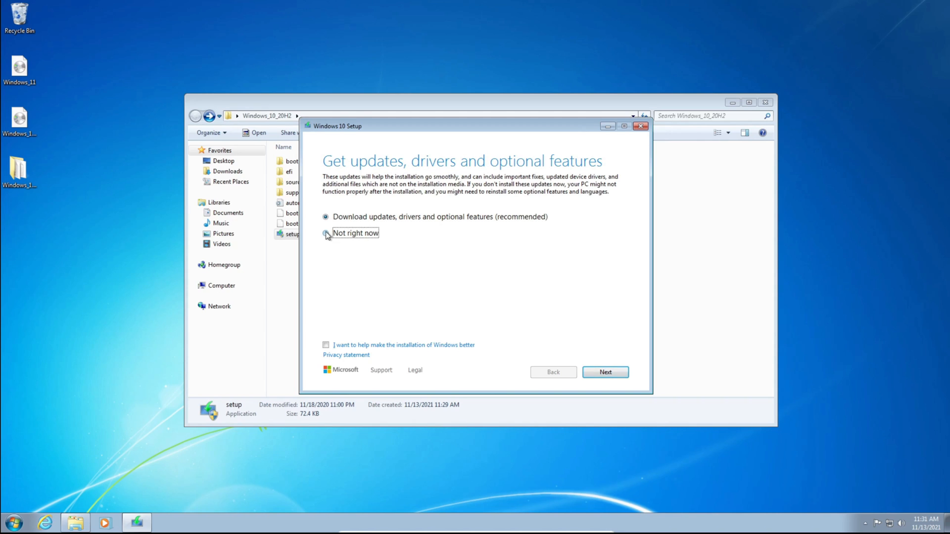
left_click(325, 233)
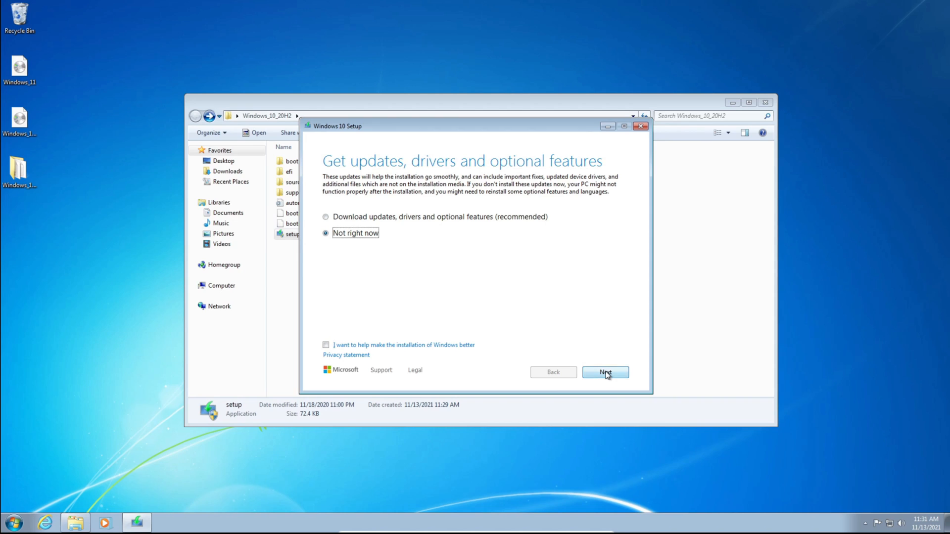
left_click(604, 372)
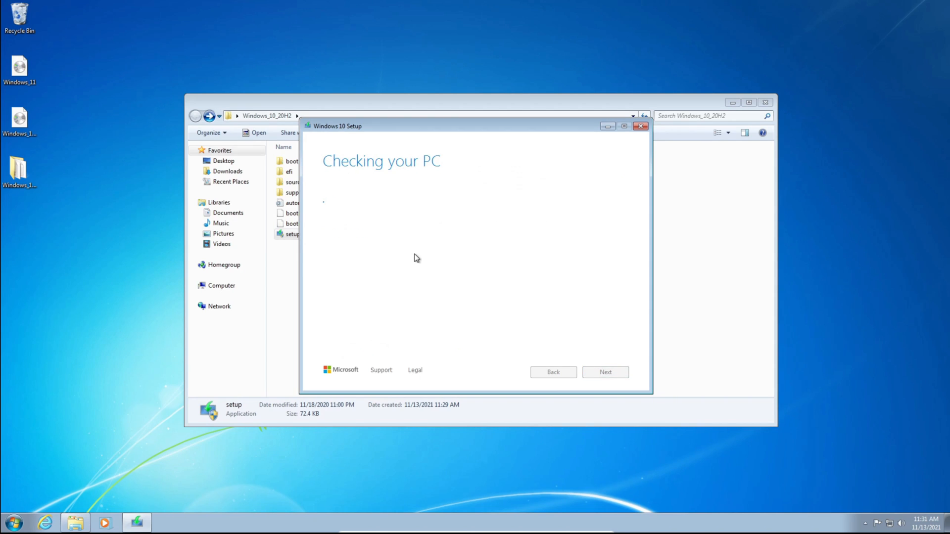
mouse_move(416, 285)
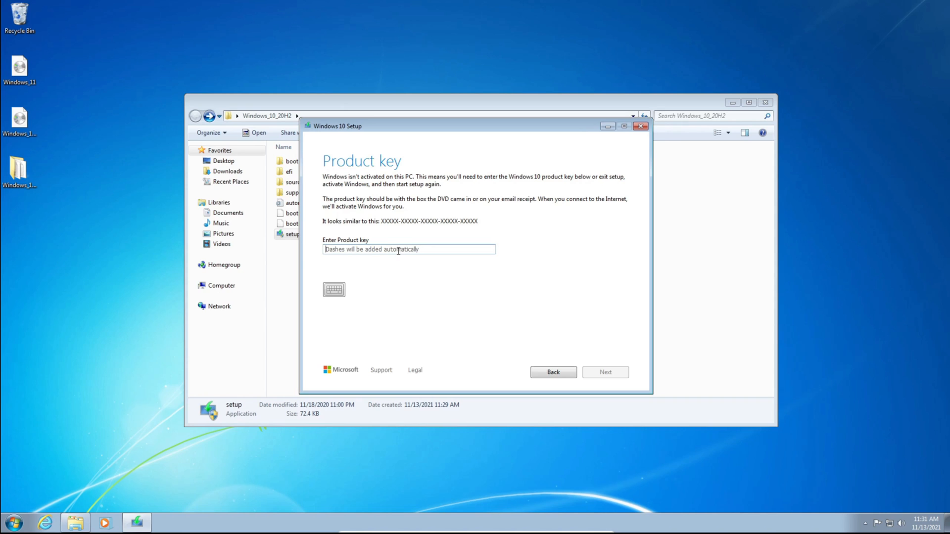
mouse_move(542, 352)
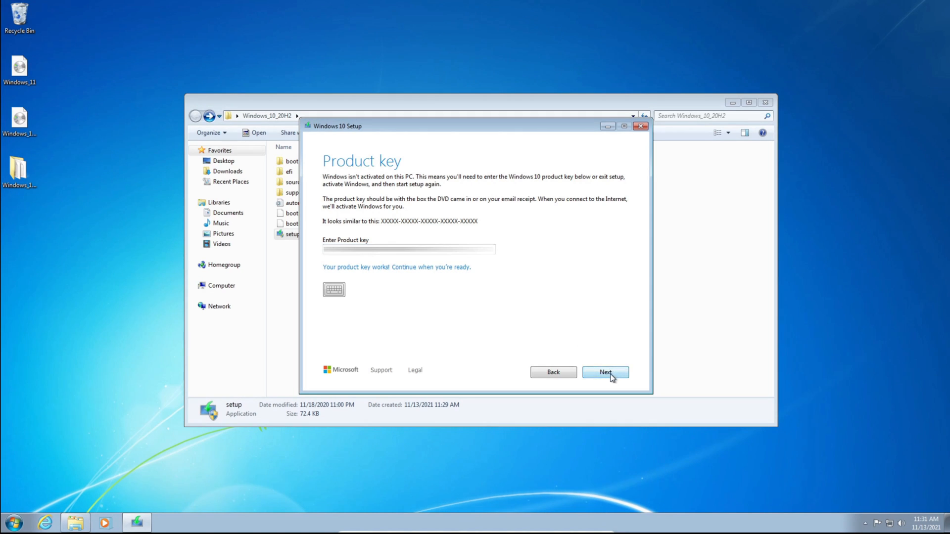
Step: Continue past the product key, accept the license terms and choose Keep personal files only
left_click(605, 372)
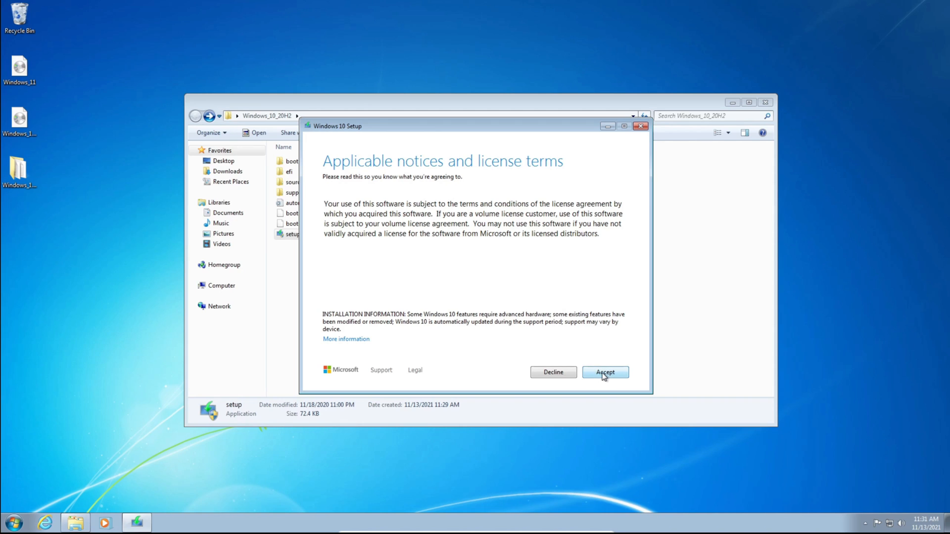
left_click(604, 372)
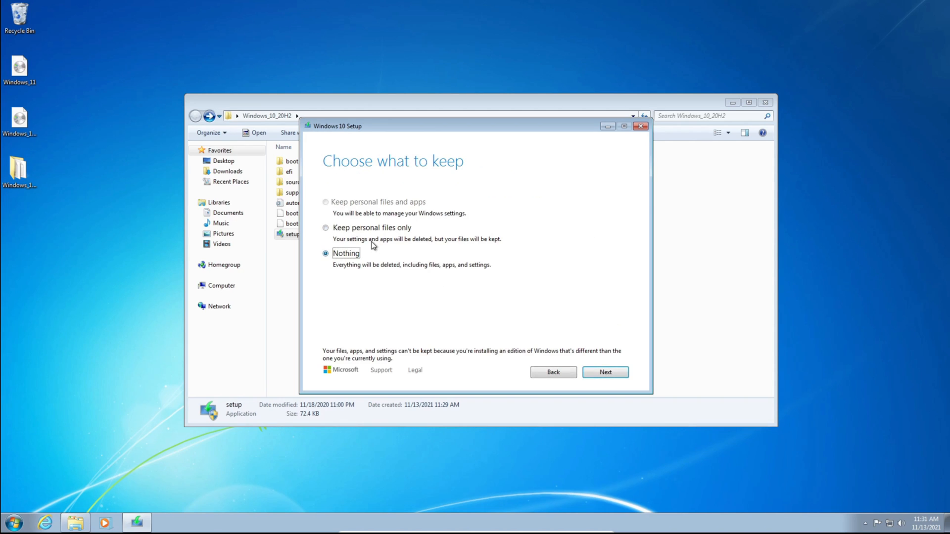
left_click(326, 228)
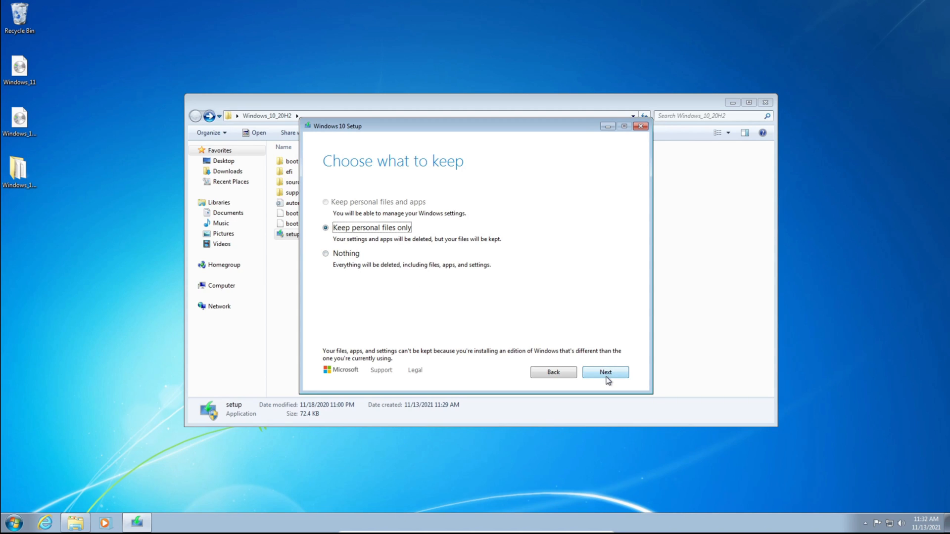
Step: Confirm keeping personal files and begin installing Windows 11 Pro
left_click(605, 372)
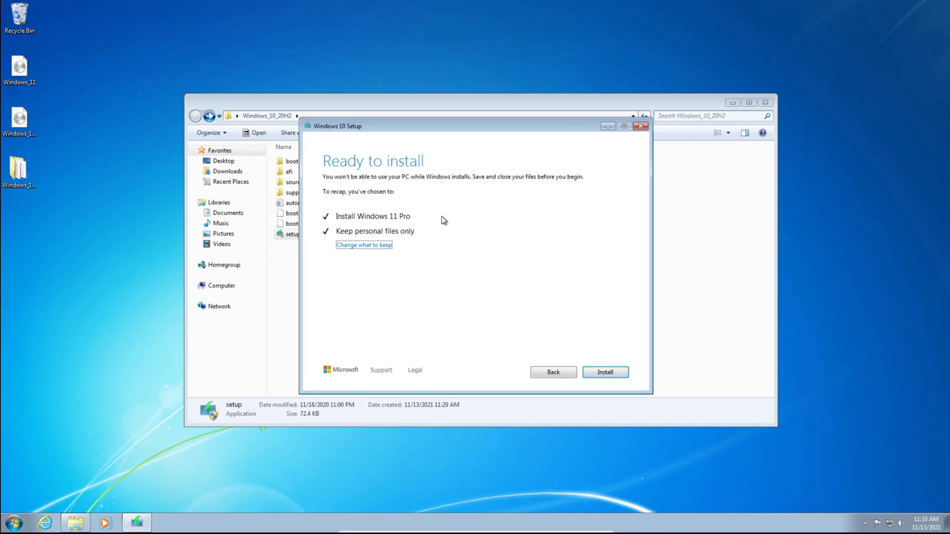
mouse_move(421, 230)
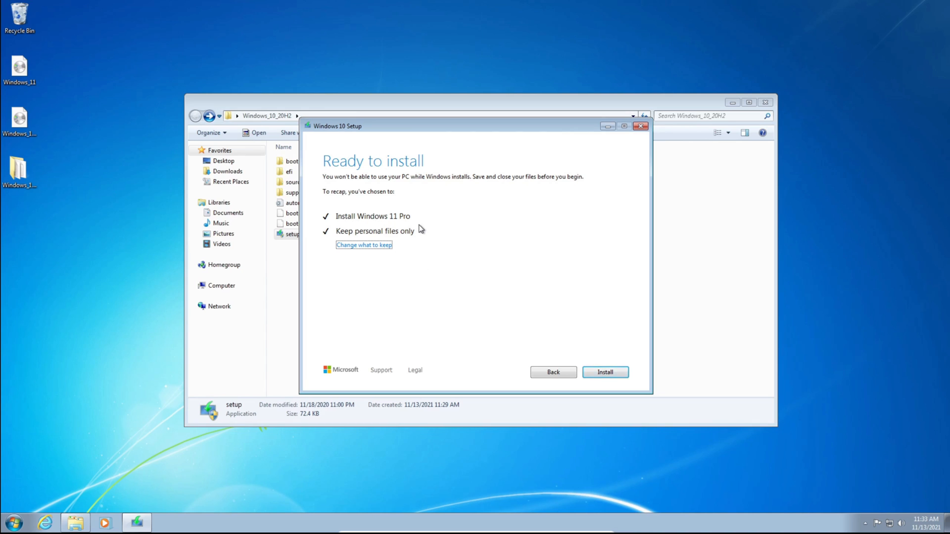
mouse_move(416, 305)
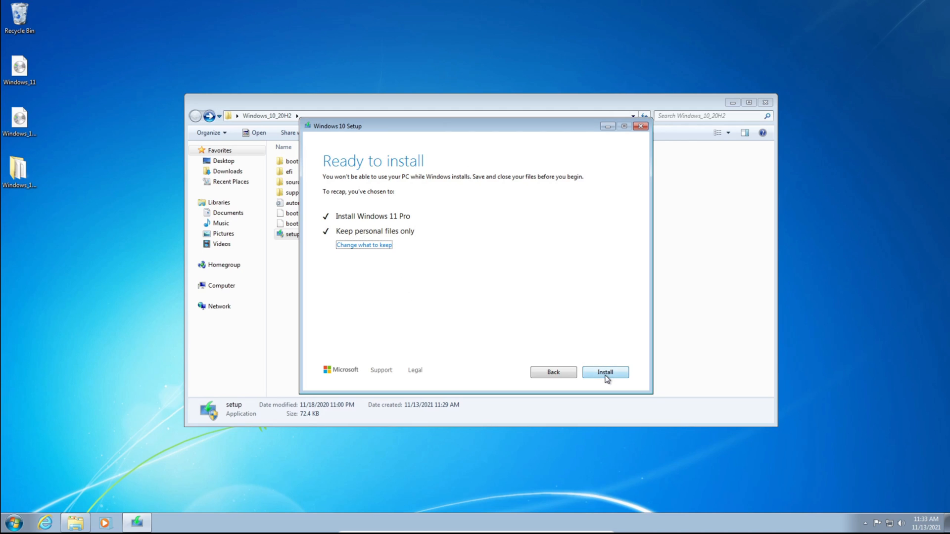
left_click(603, 373)
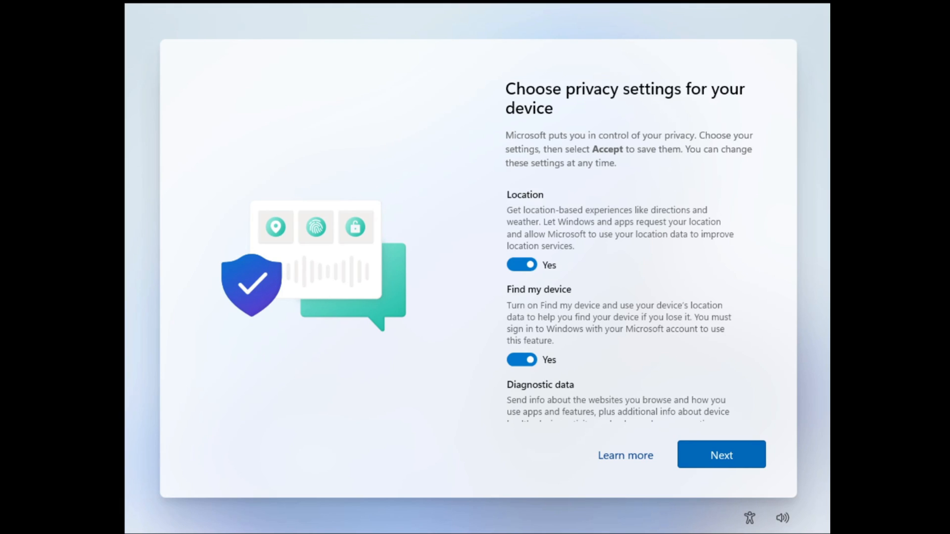
mouse_move(323, 285)
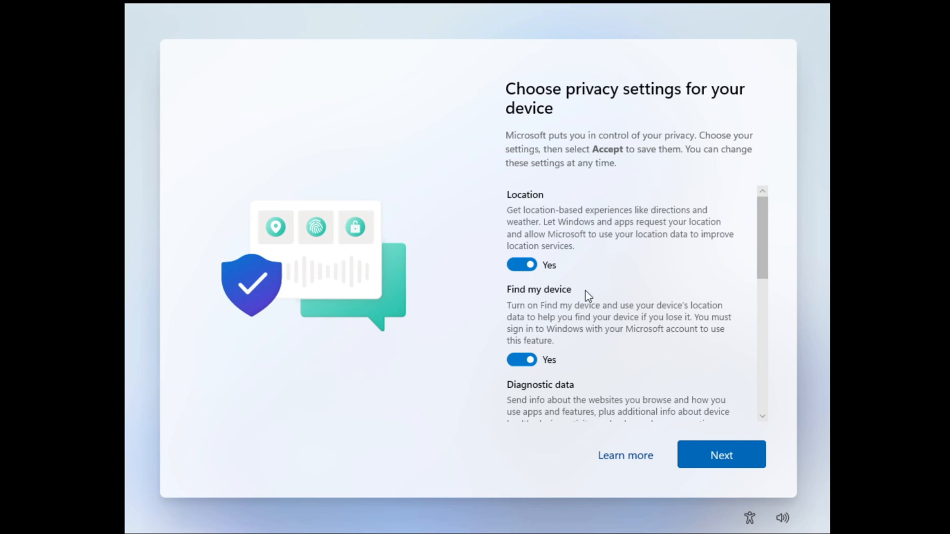
Step: Decline the privacy settings, accept them, and reach the Windows 11 desktop Start menu
scroll("down", 3)
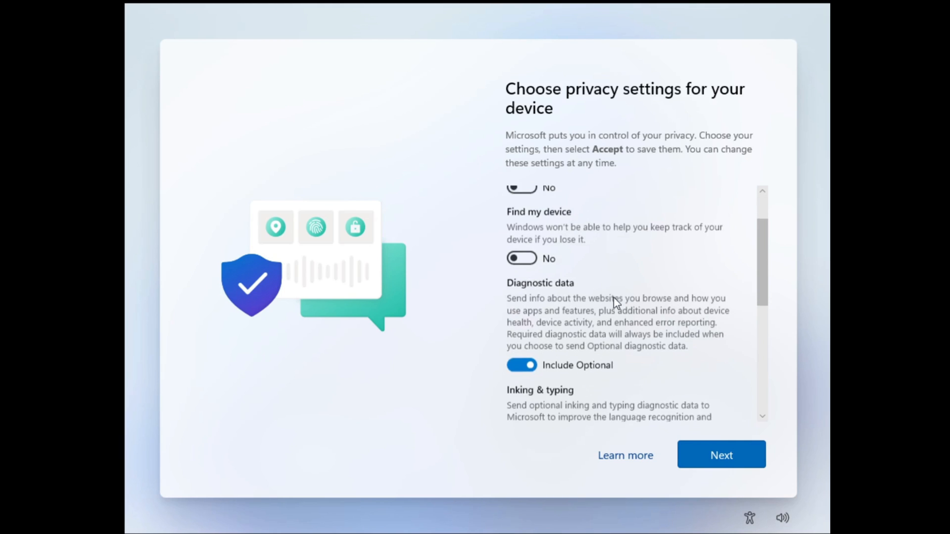
scroll("down", 3)
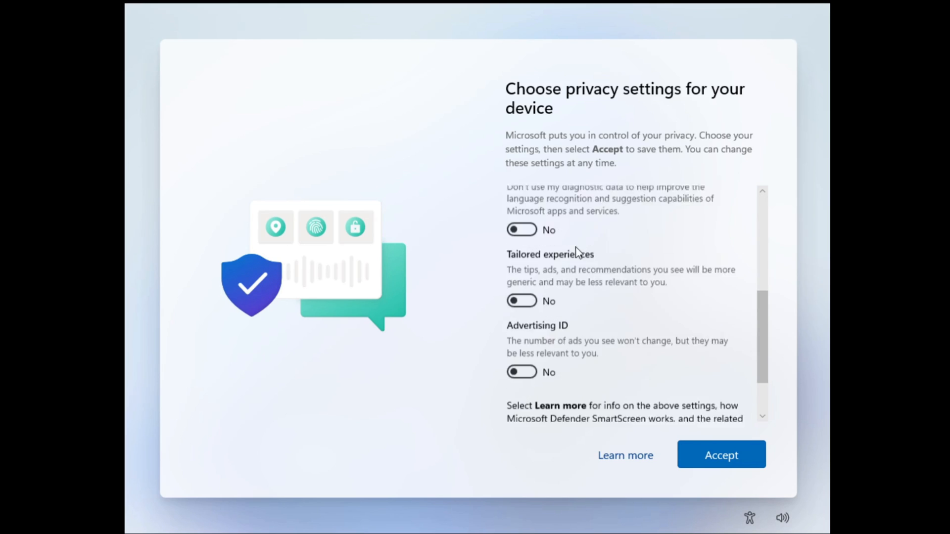
scroll("down", 3)
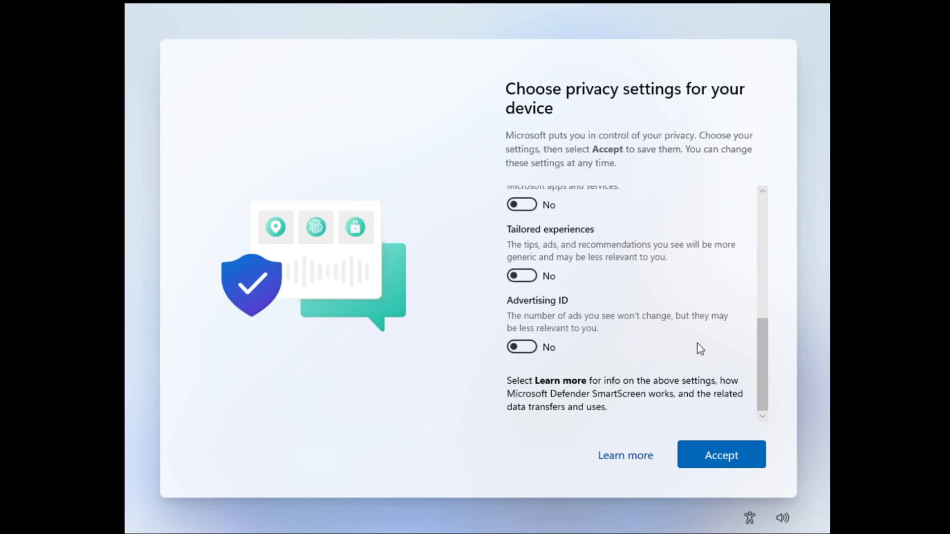
left_click(720, 455)
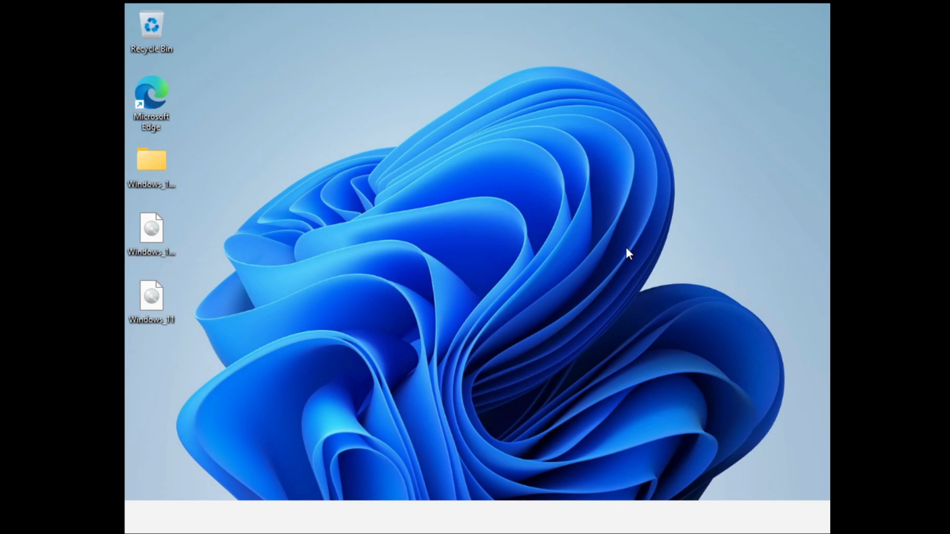
left_click(371, 517)
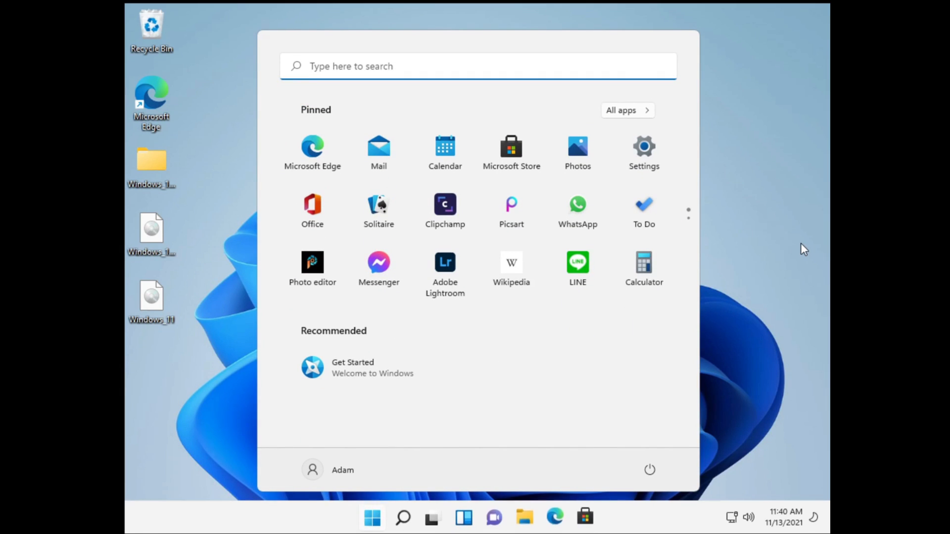